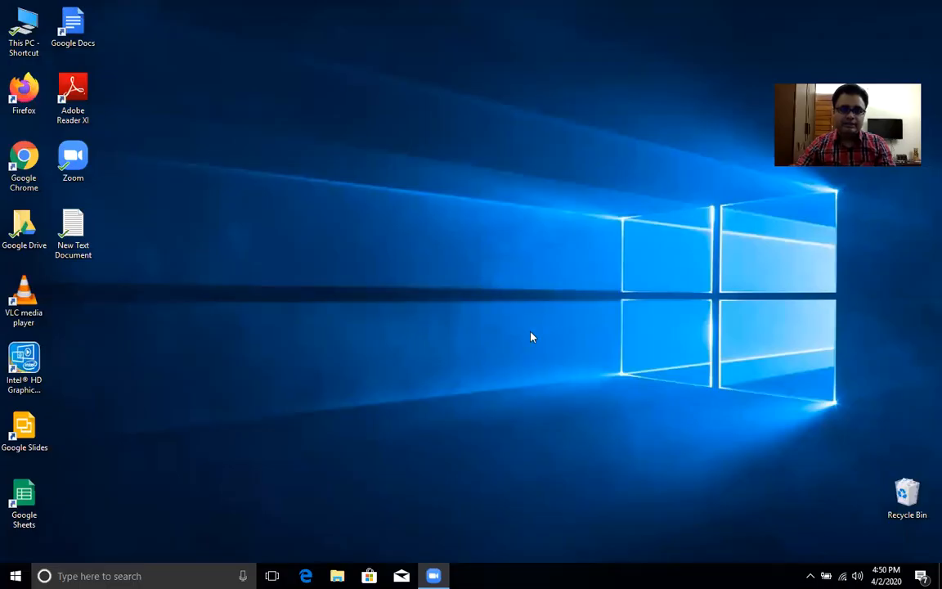
mouse_move(206, 197)
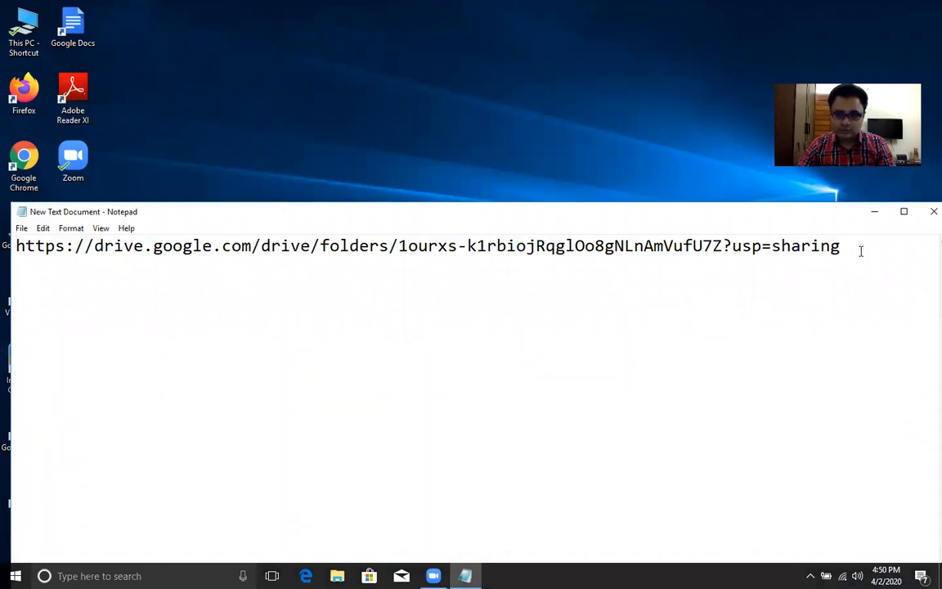
Step: Select the shared Google Drive folder link in the Notepad note to copy it
key(ctrl+a)
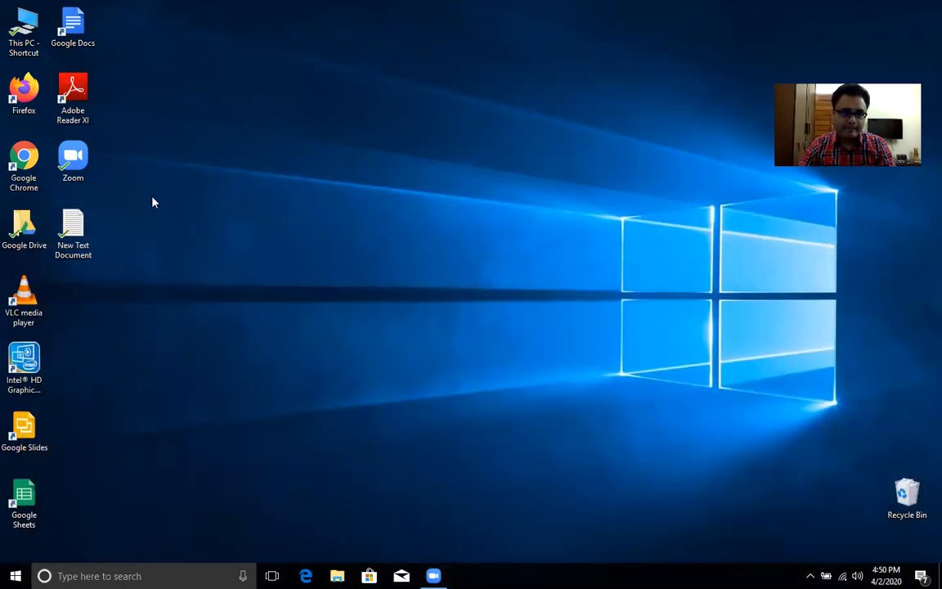
Step: Open Chrome and go to the shared Drive folder link for the Softwares folder
click(24, 167)
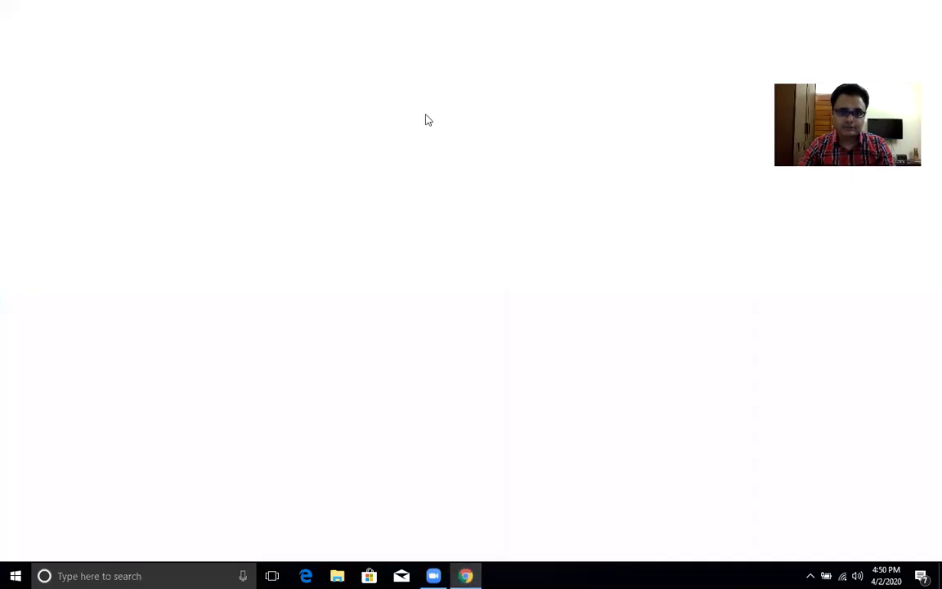
click(465, 576)
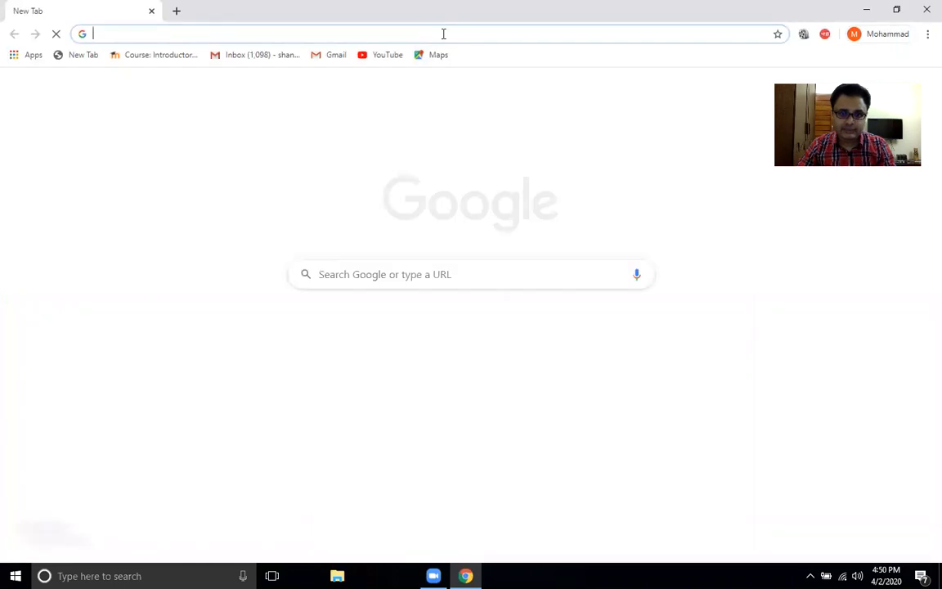
text(https://drive.google.com/drive/folders/1ourxs-k1rbiojRqglOo8gNLnAmVufU7Z?usp=sharing)
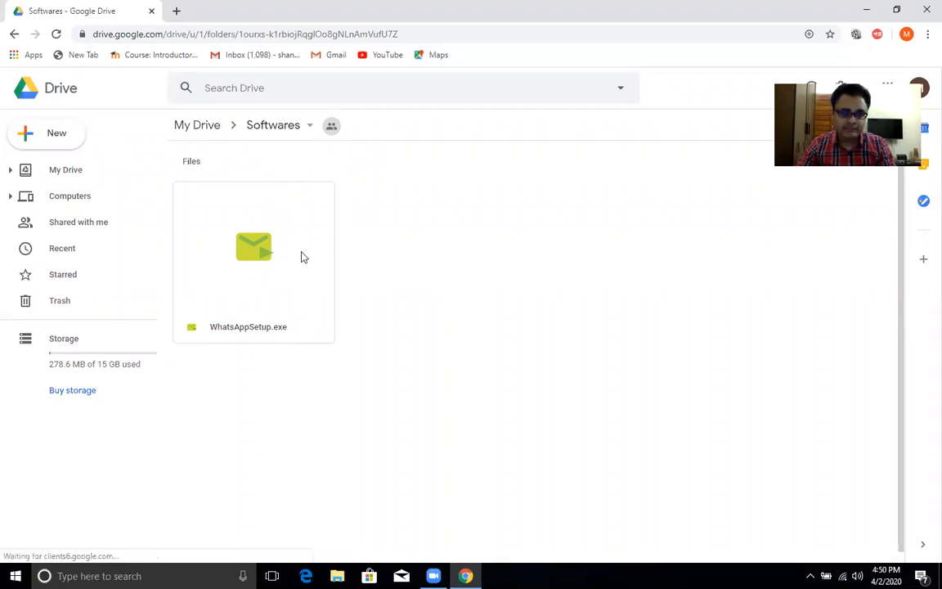
mouse_move(271, 276)
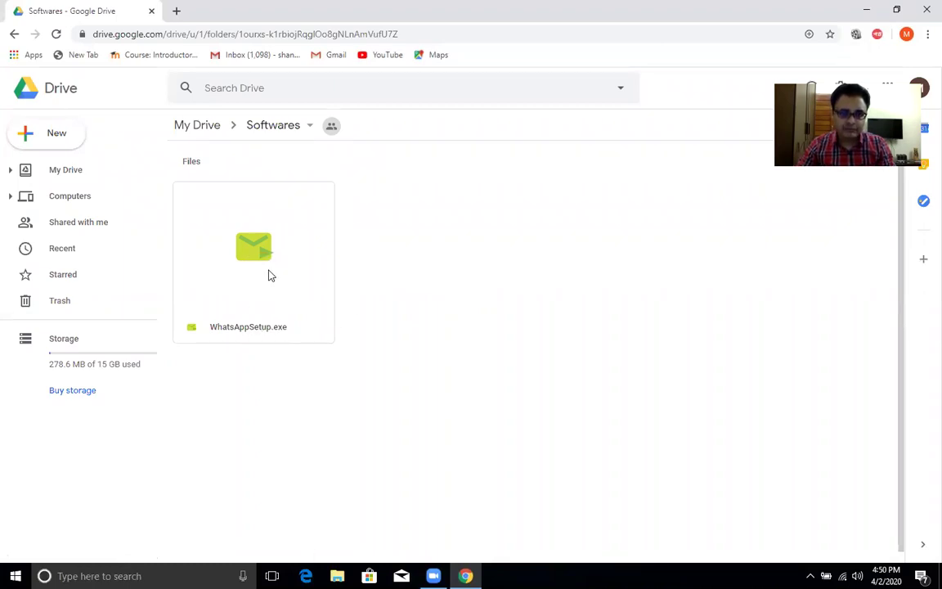
mouse_move(250, 270)
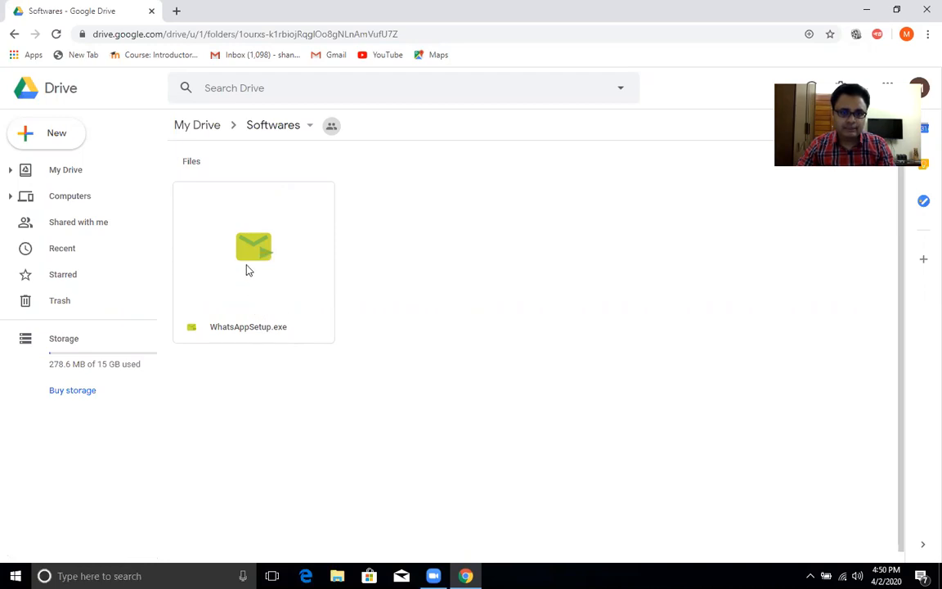
mouse_move(253, 249)
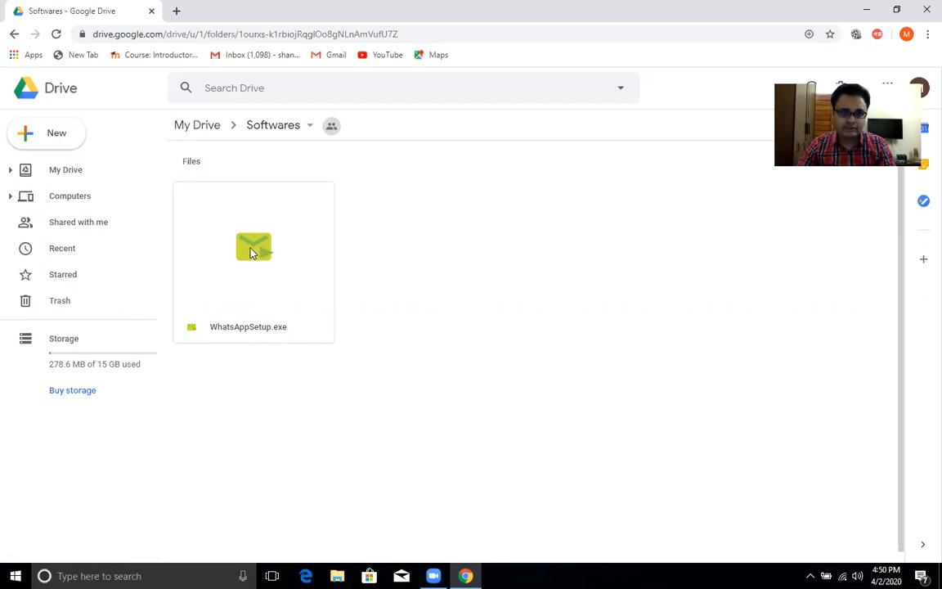
Step: Download WhatsAppSetup.exe past the virus-scan warning, then close Chrome mid-download
double_click(254, 246)
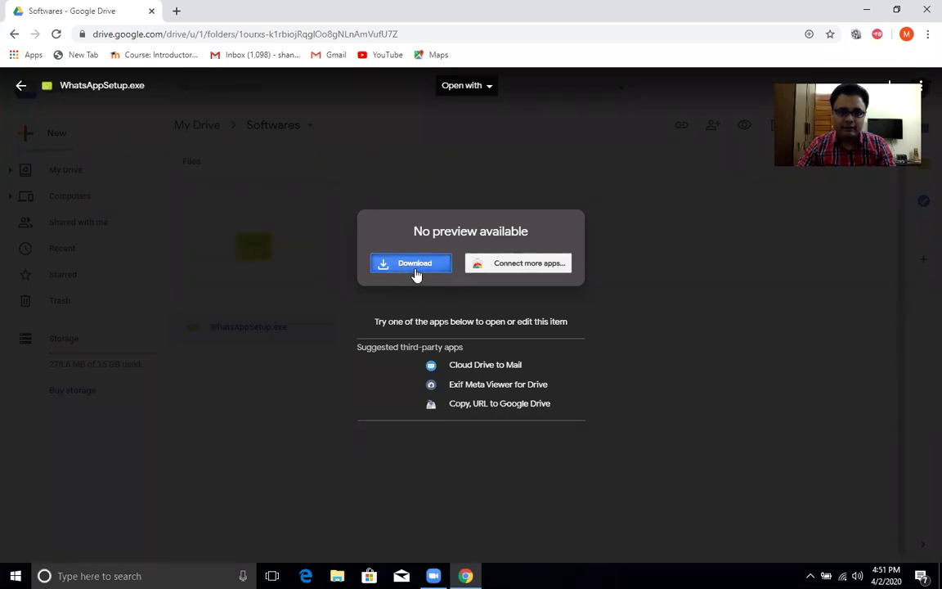
click(411, 262)
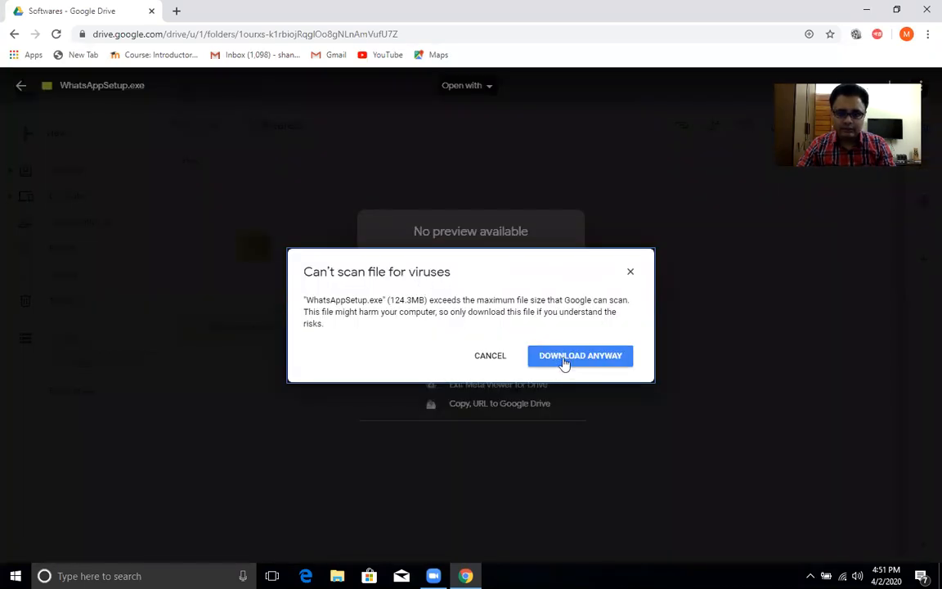
click(579, 355)
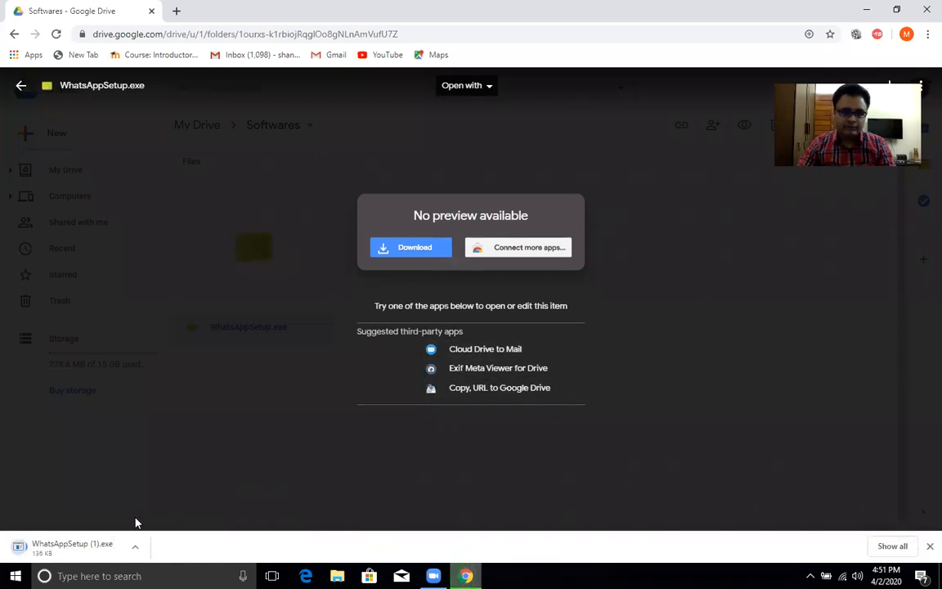
mouse_move(49, 511)
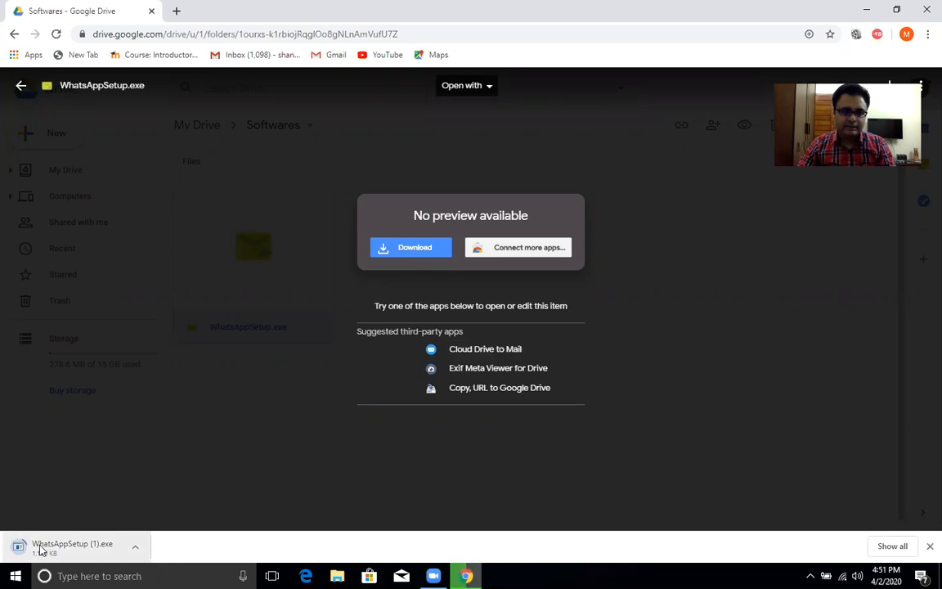
mouse_move(174, 478)
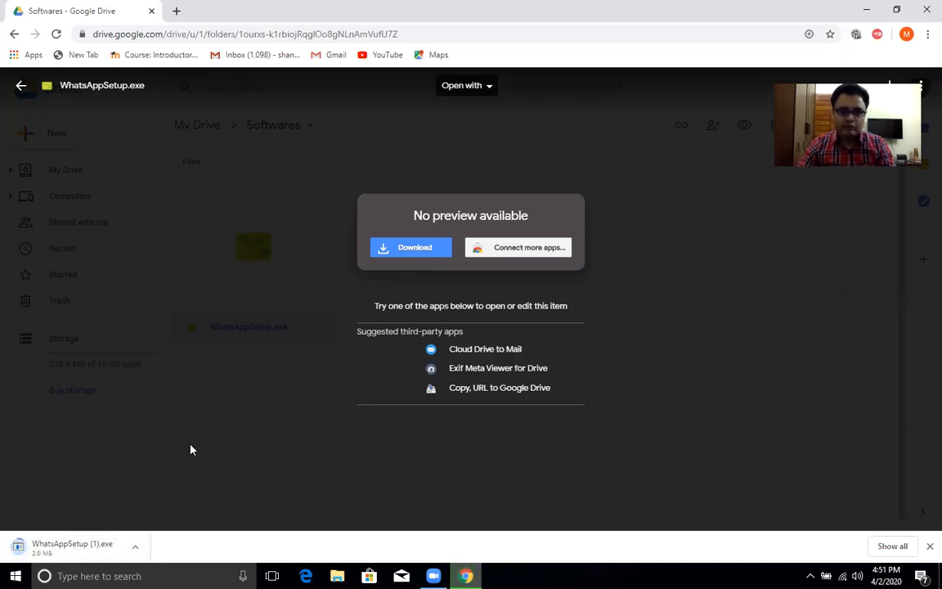
mouse_move(628, 381)
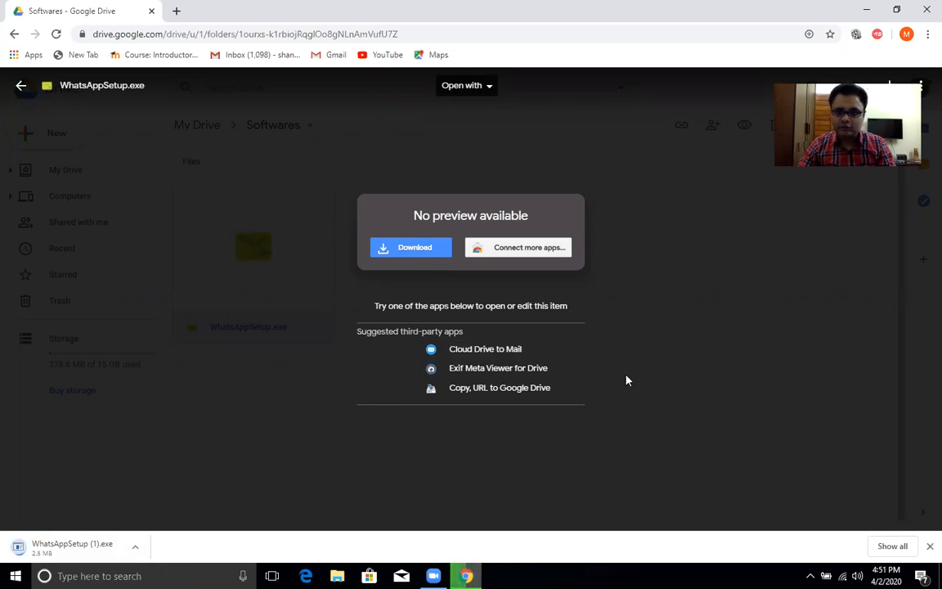
mouse_move(911, 63)
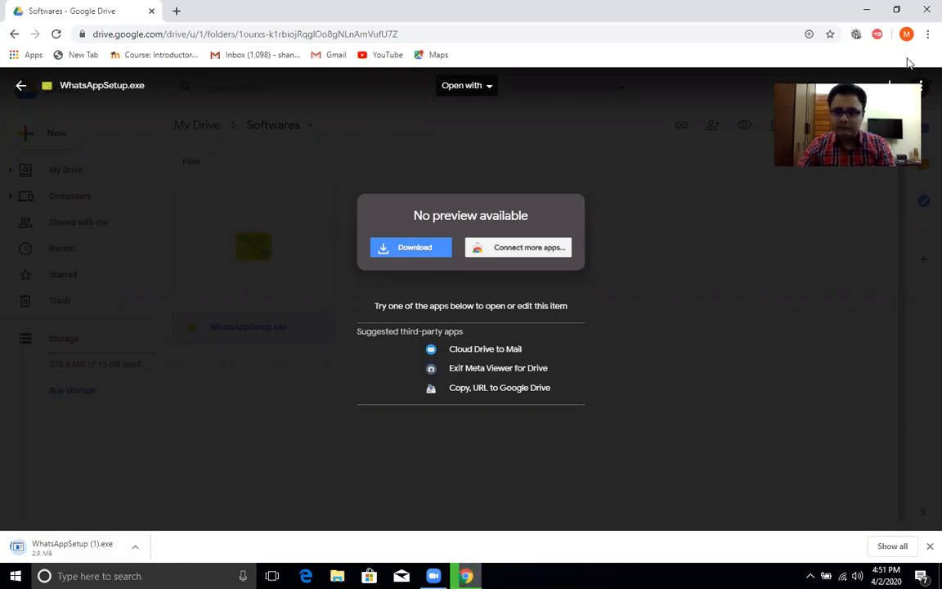
click(927, 9)
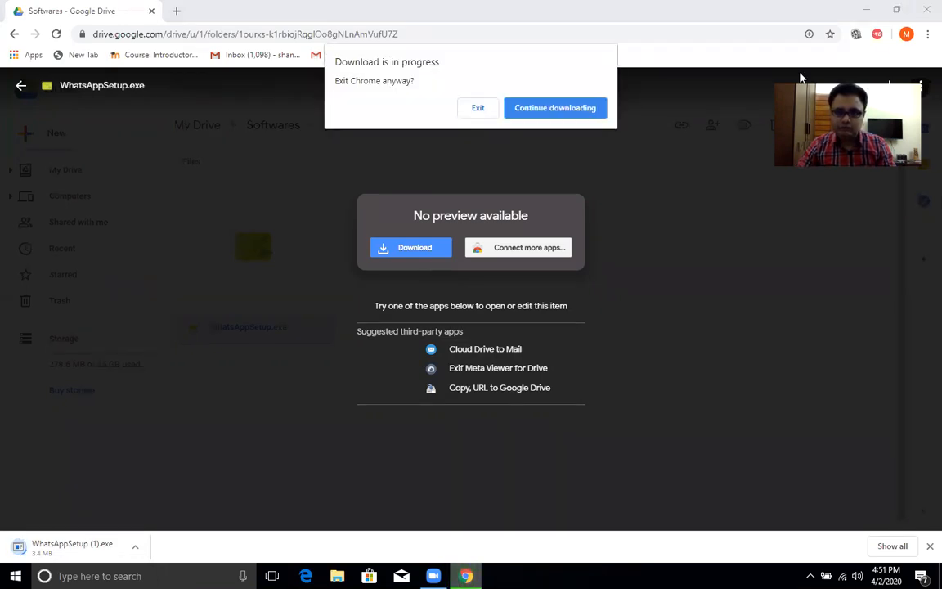
Step: Exit Chrome, then select the 124 MB WhatsAppSetup installer in Explorer's Downloads folder
click(477, 107)
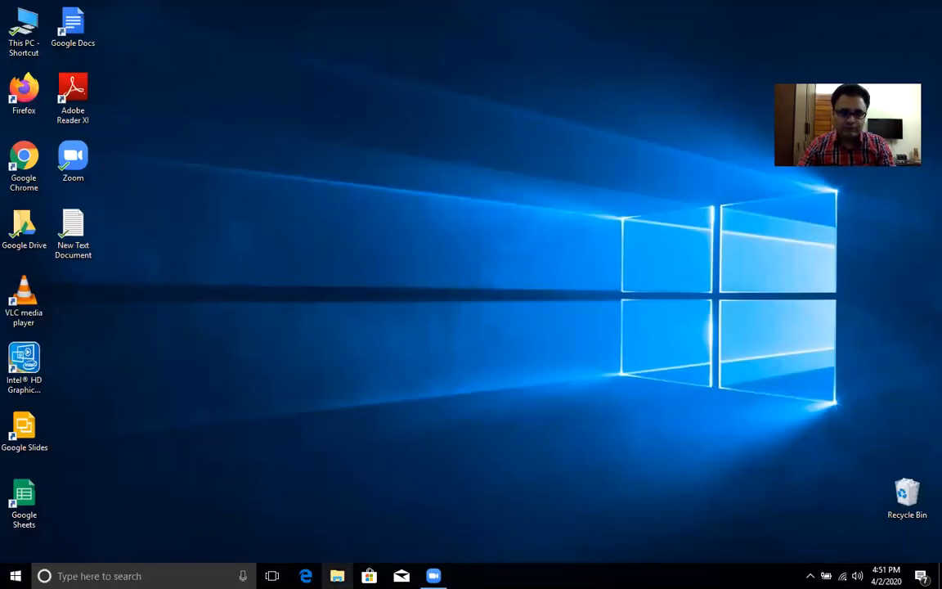
mouse_move(337, 576)
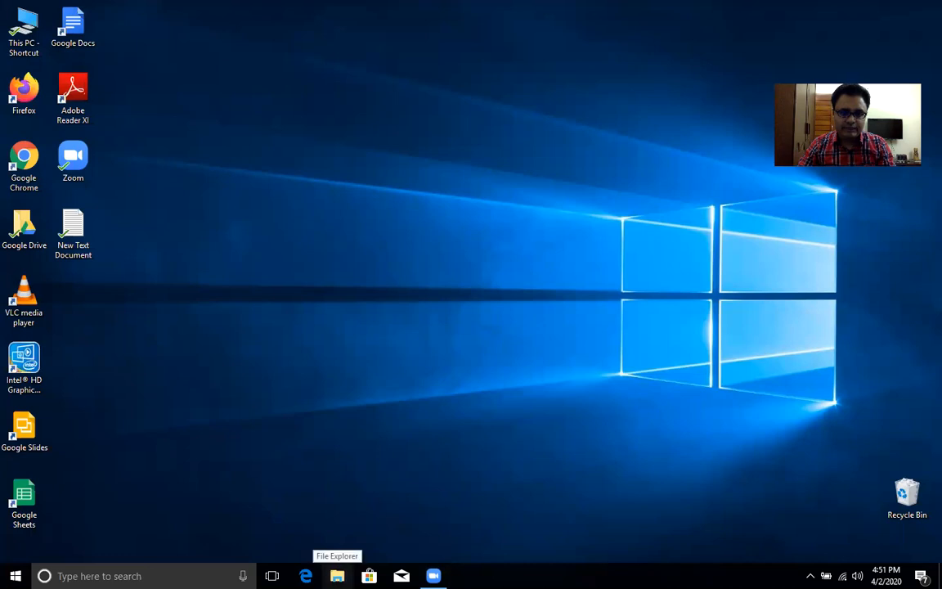
click(337, 576)
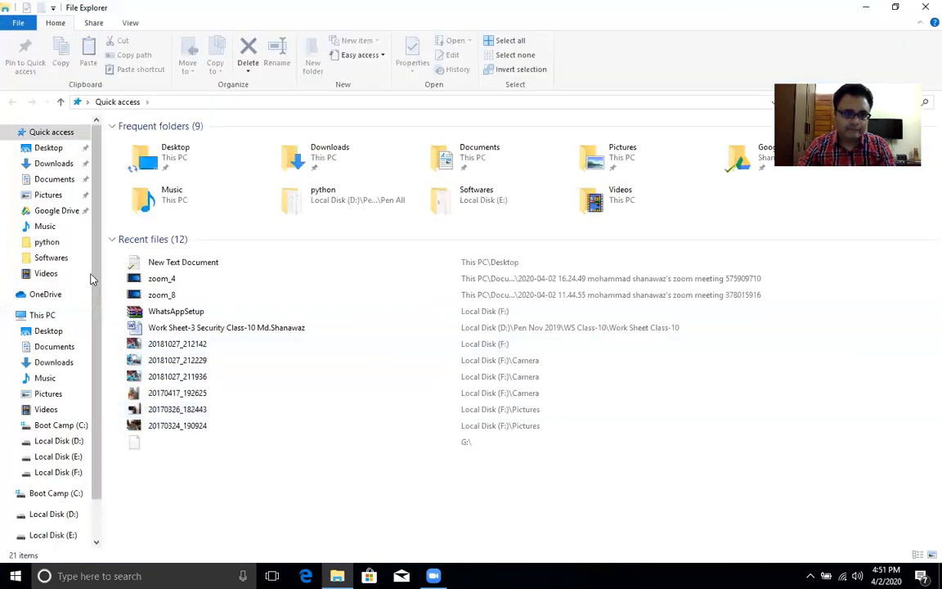
click(53, 163)
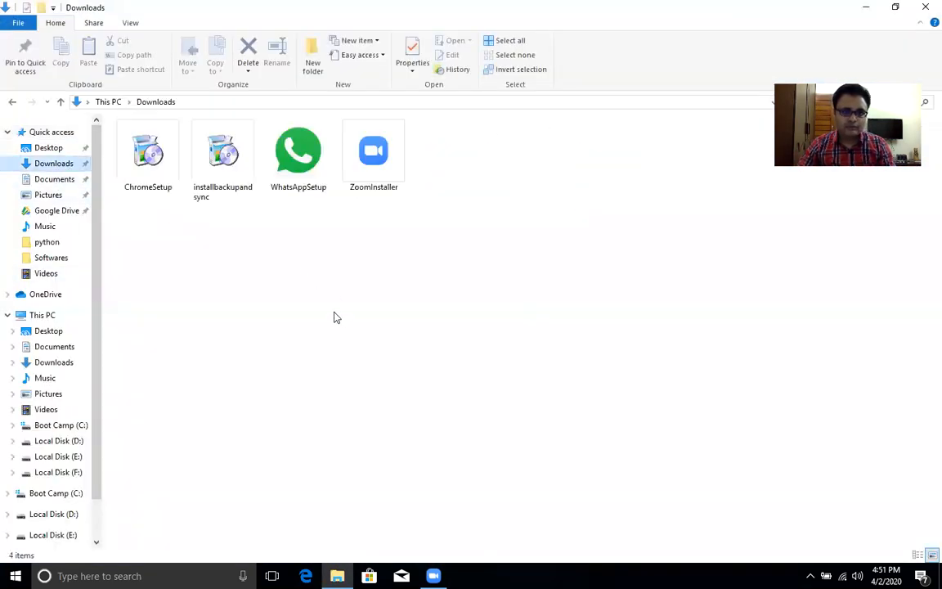
mouse_move(298, 213)
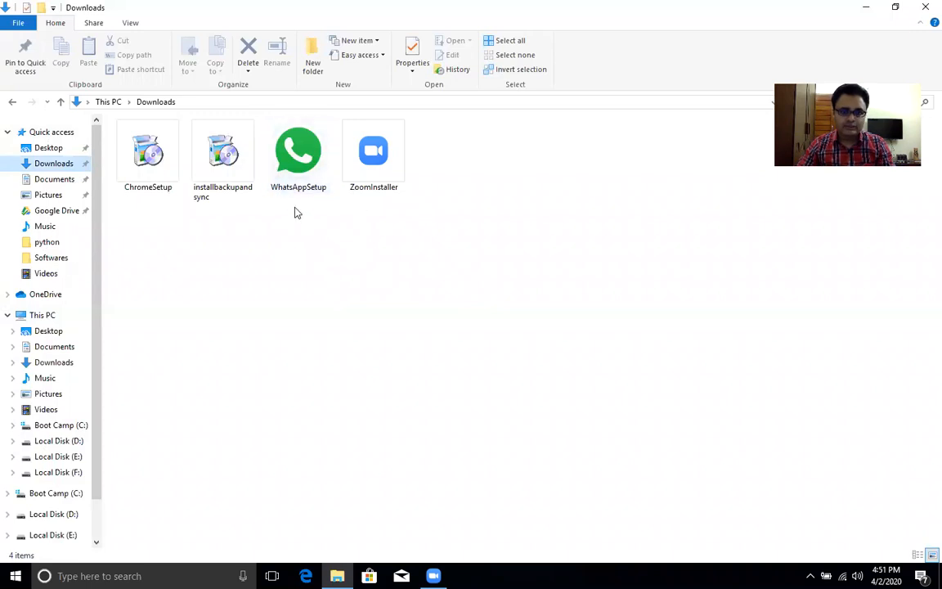
mouse_move(323, 177)
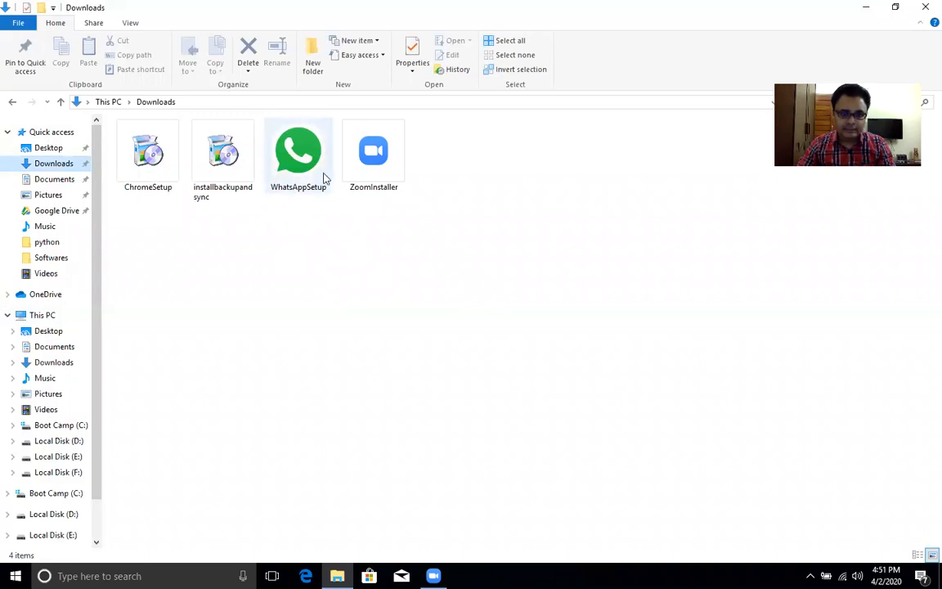
mouse_move(288, 195)
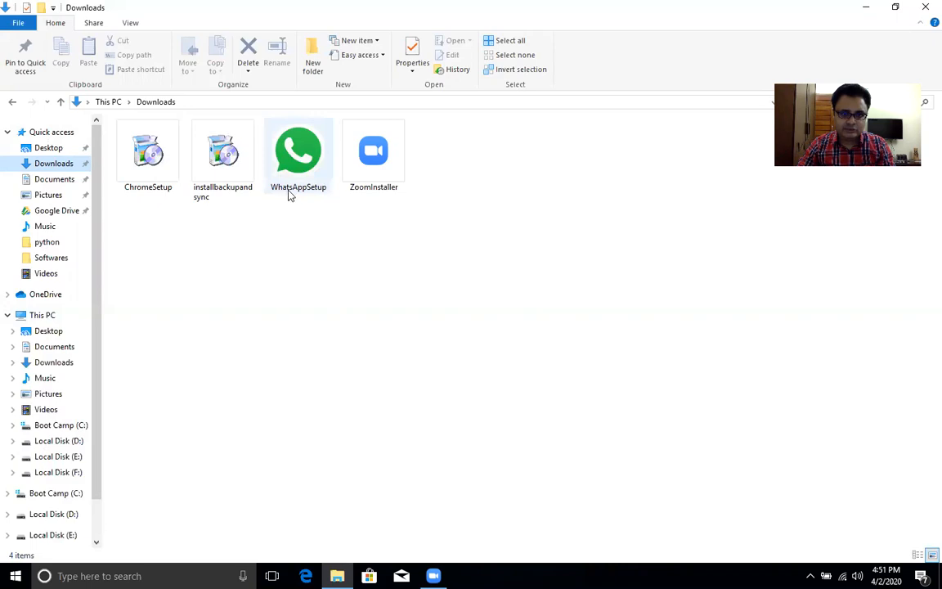
mouse_move(306, 170)
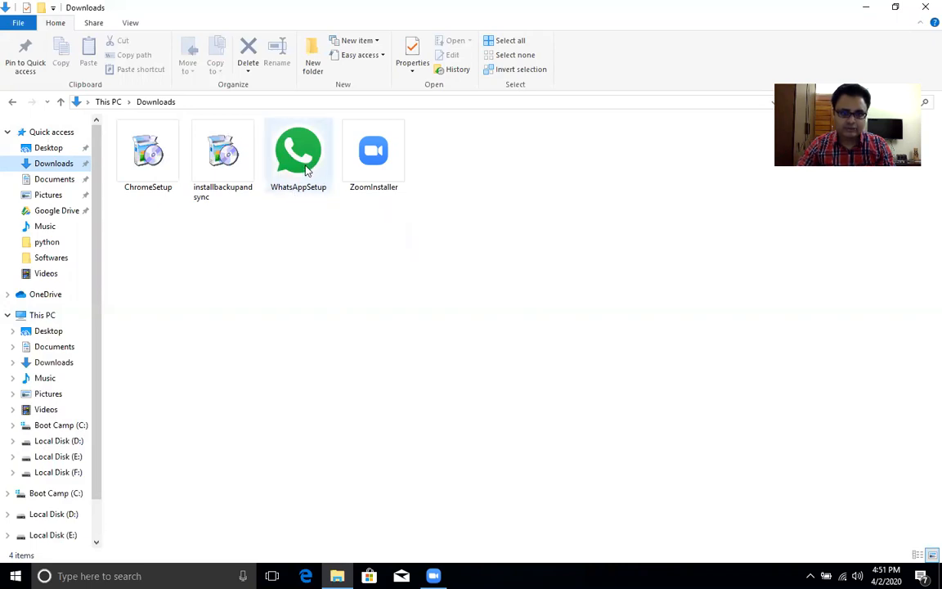
mouse_move(298, 152)
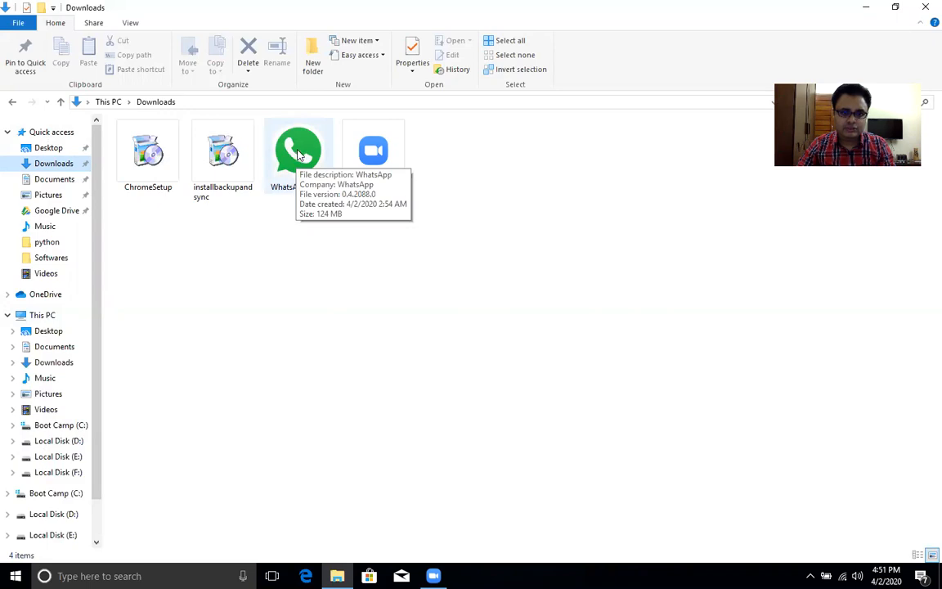
click(298, 150)
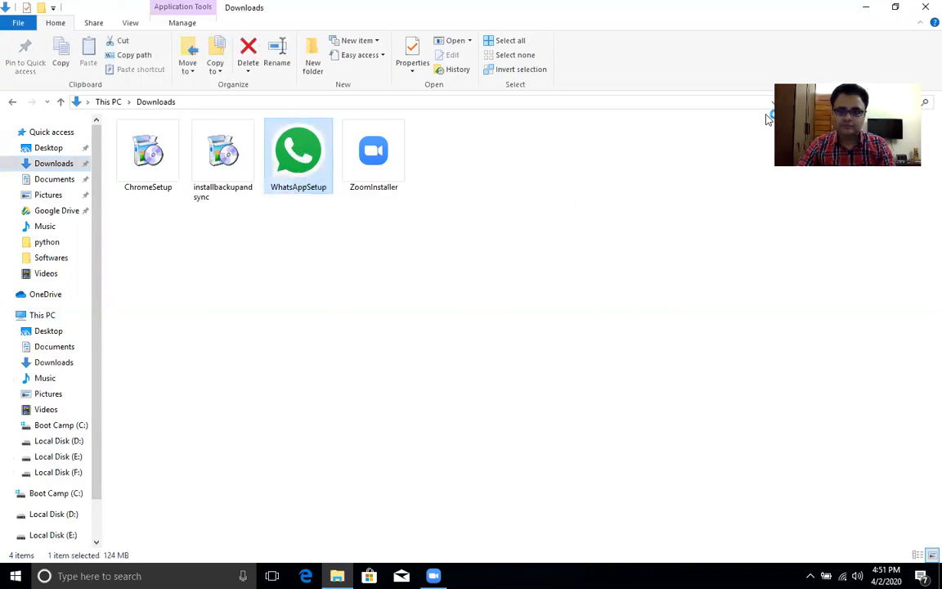
mouse_move(927, 7)
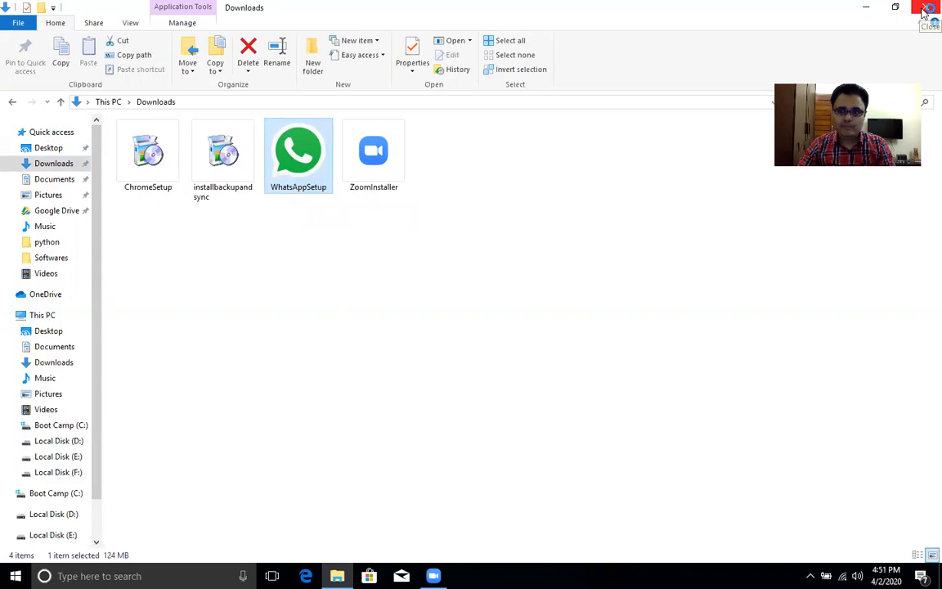
Step: Close the Downloads File Explorer window
click(927, 7)
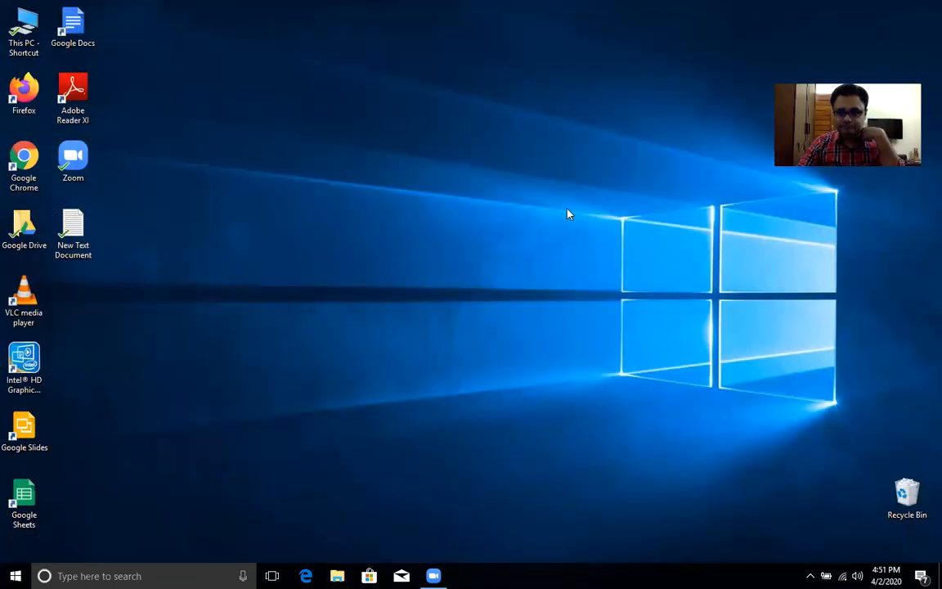
mouse_move(528, 225)
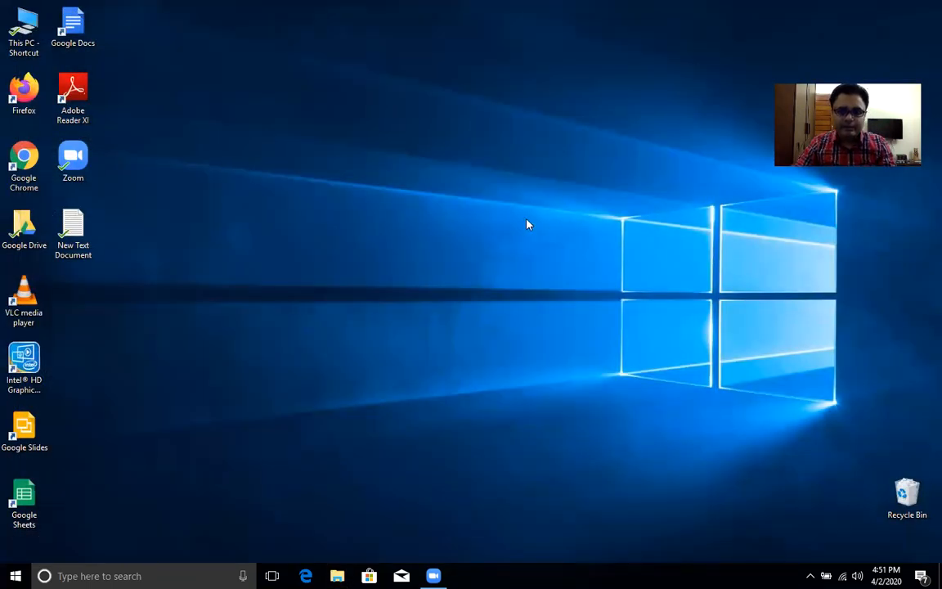
mouse_move(455, 225)
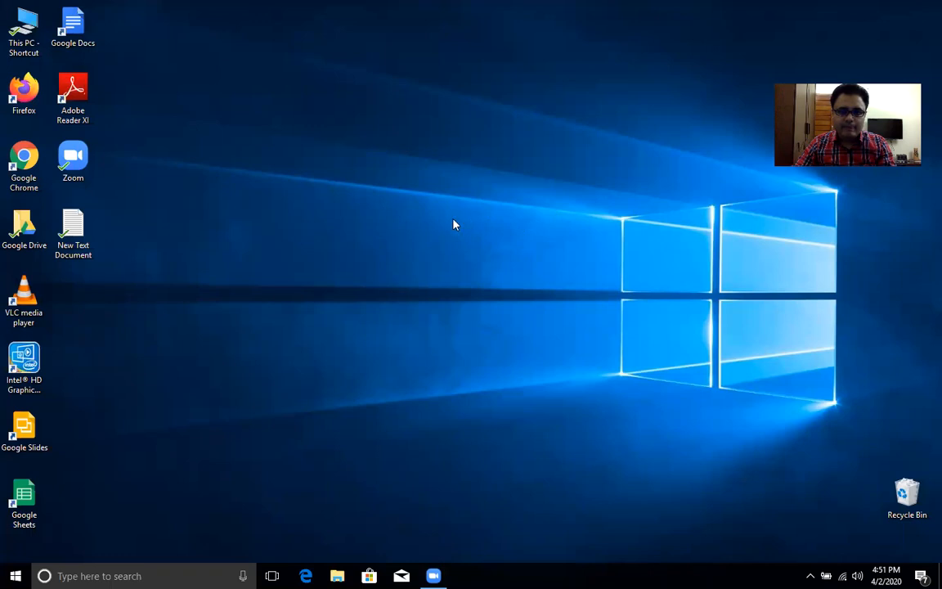
Step: Click the taskbar while waiting for the WhatsApp splash window to appear
click(465, 576)
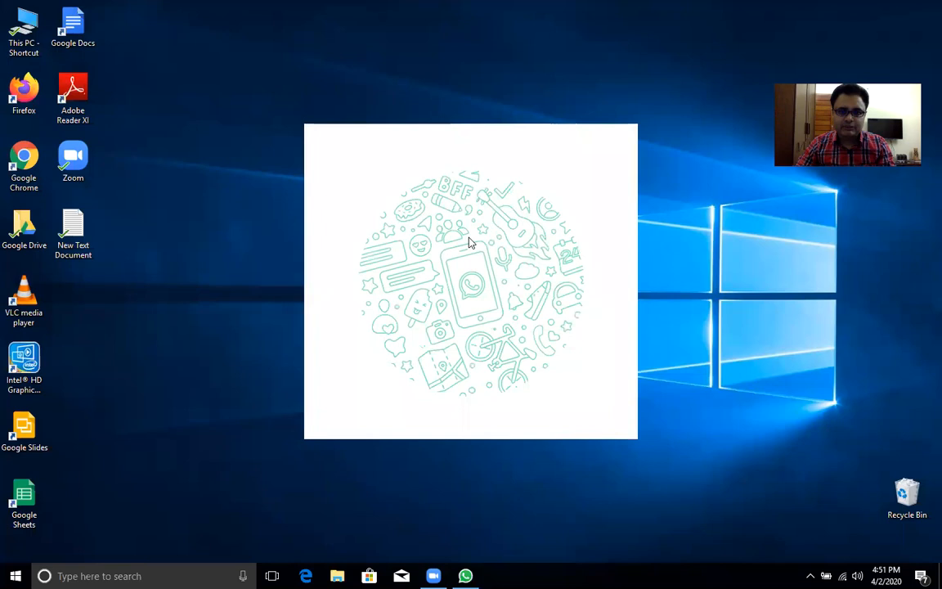
mouse_move(499, 237)
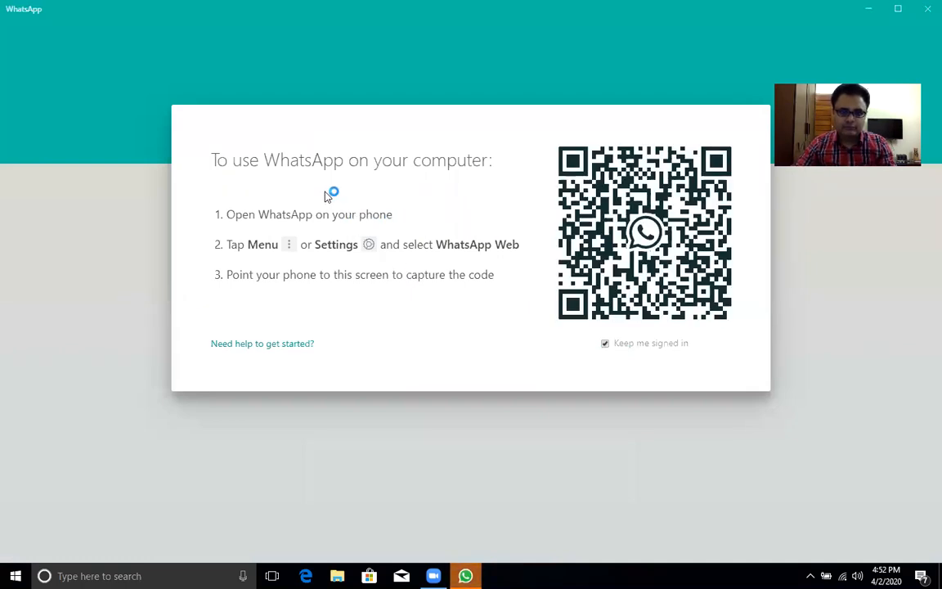
mouse_move(257, 191)
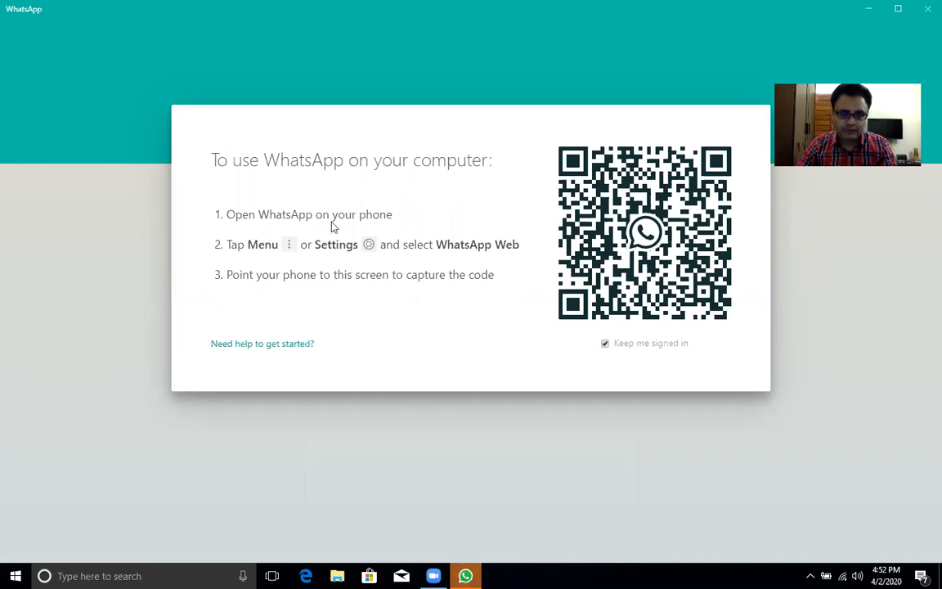
mouse_move(379, 232)
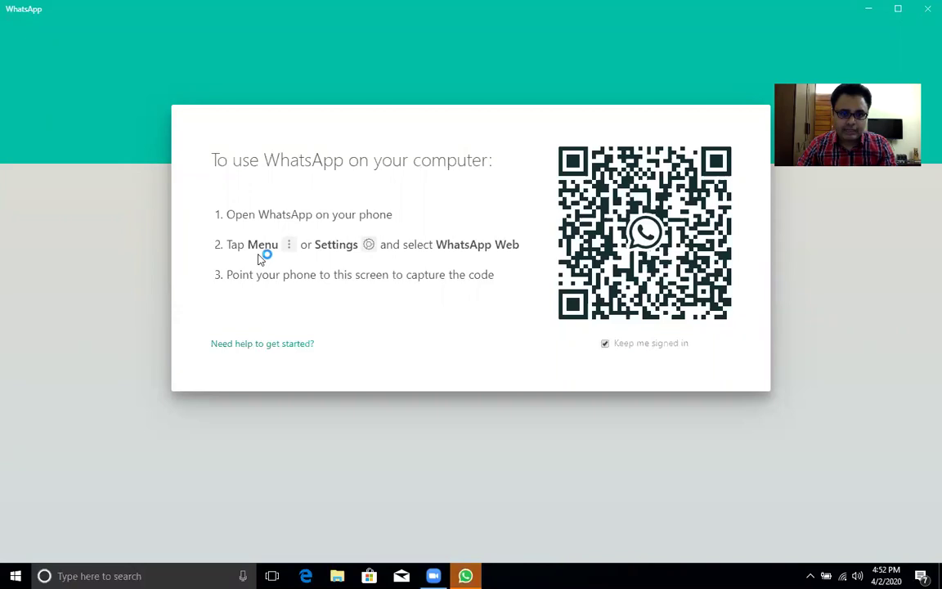
mouse_move(413, 260)
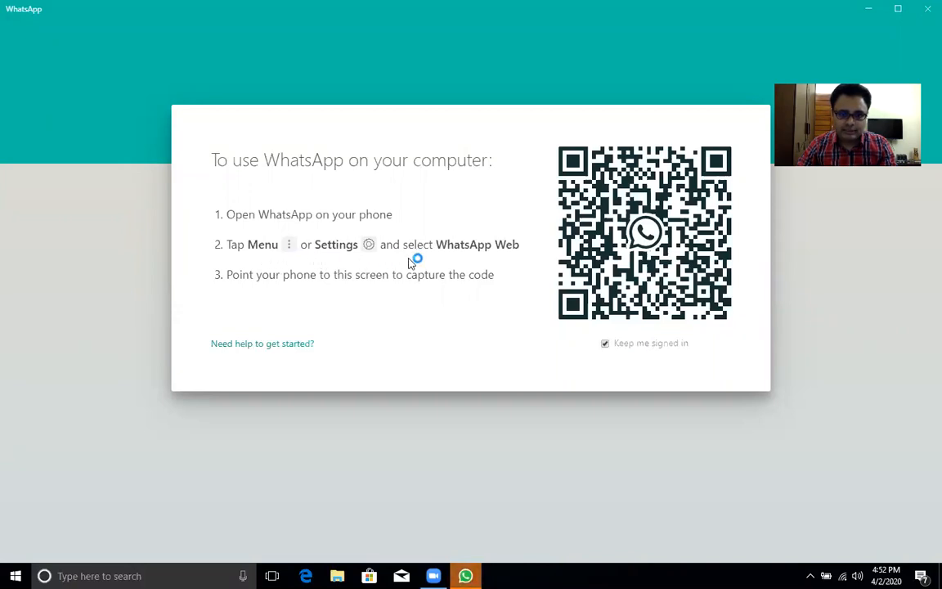
mouse_move(296, 313)
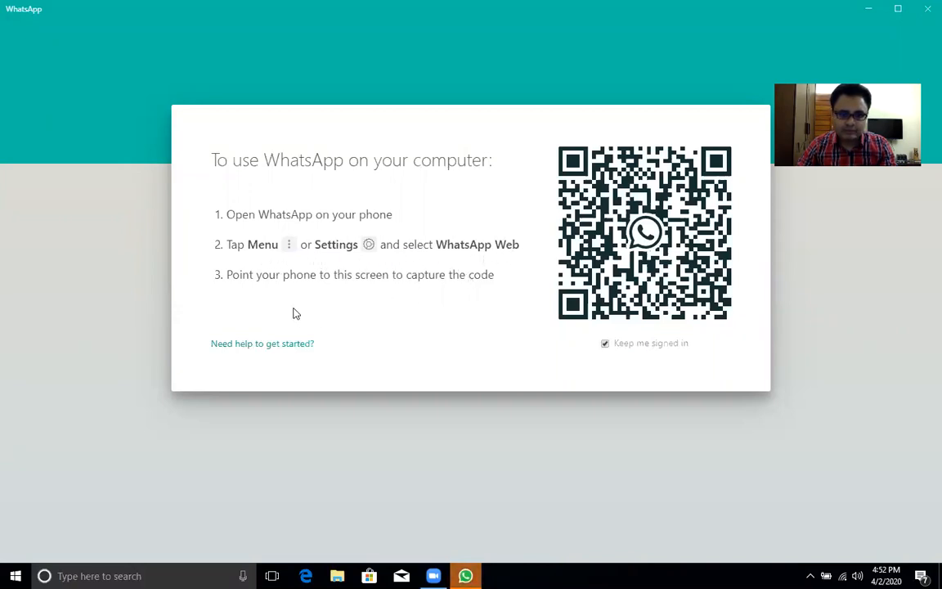
mouse_move(454, 294)
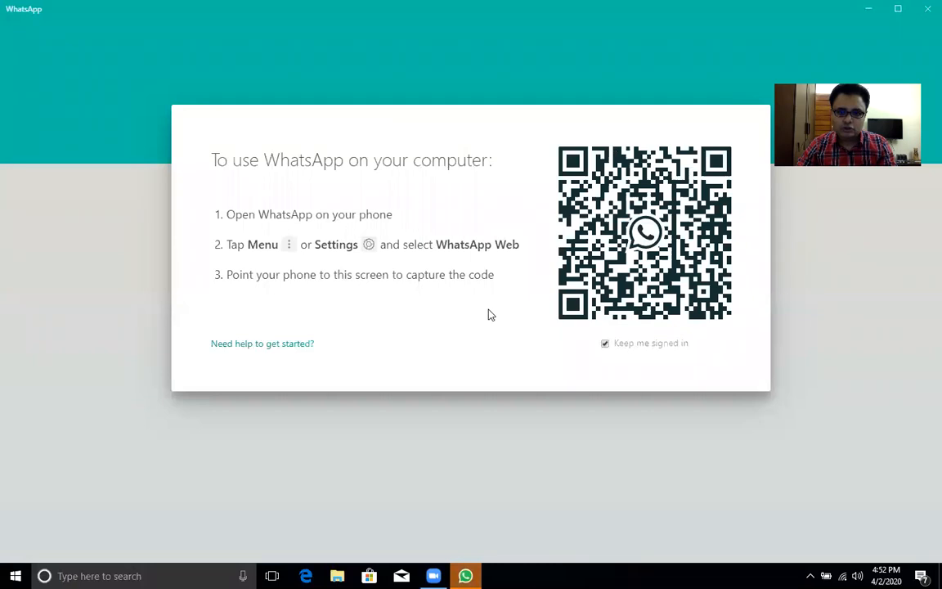
mouse_move(493, 327)
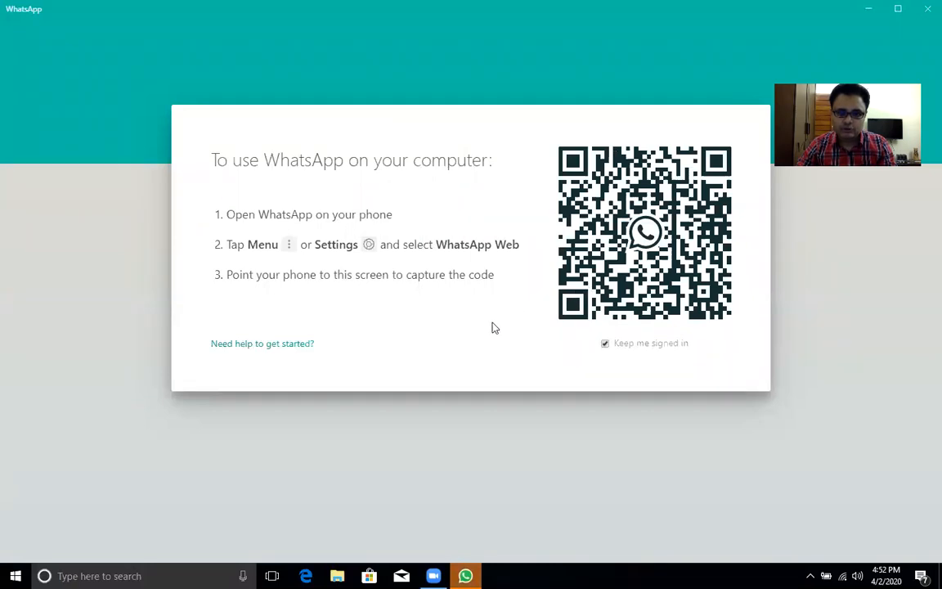
mouse_move(287, 235)
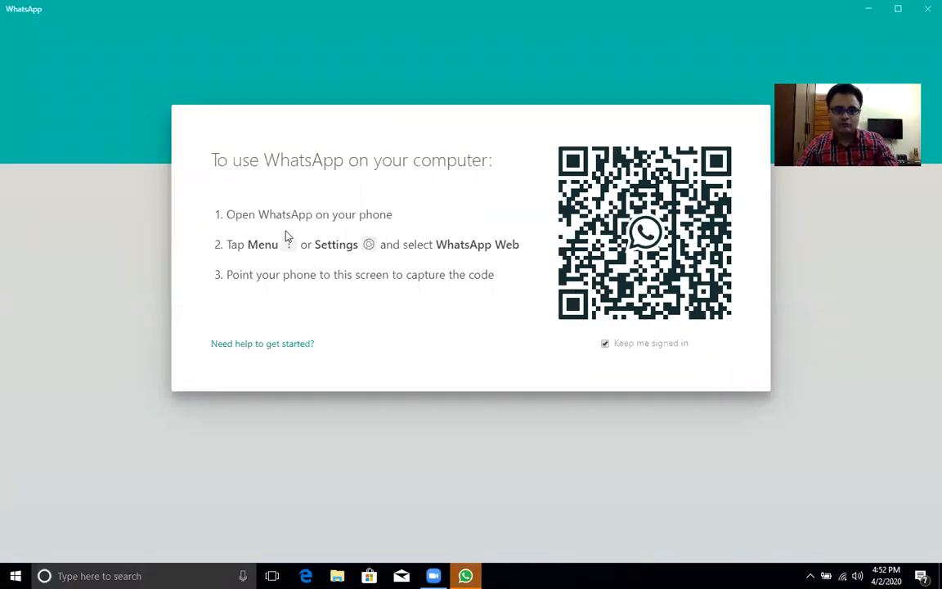
mouse_move(412, 352)
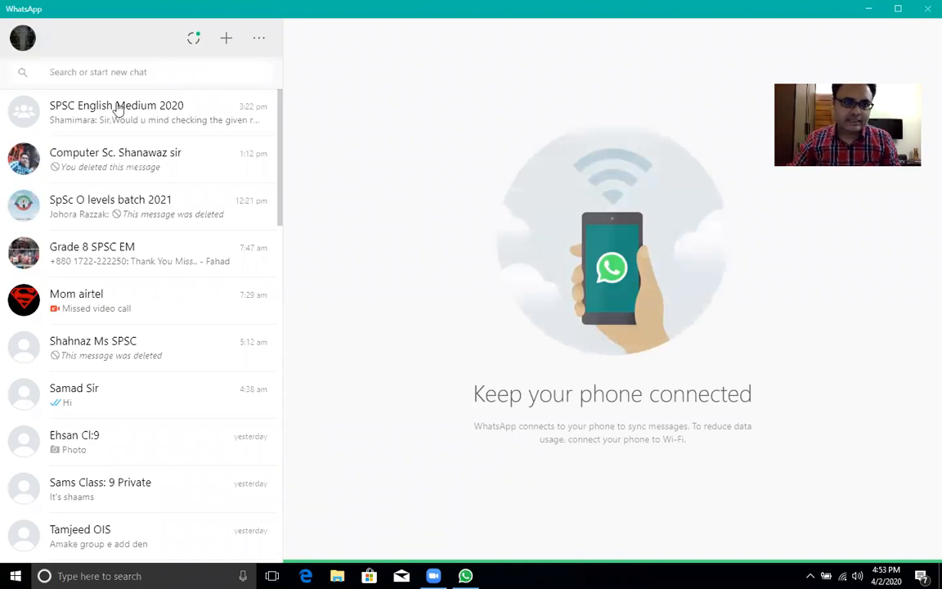
mouse_move(203, 179)
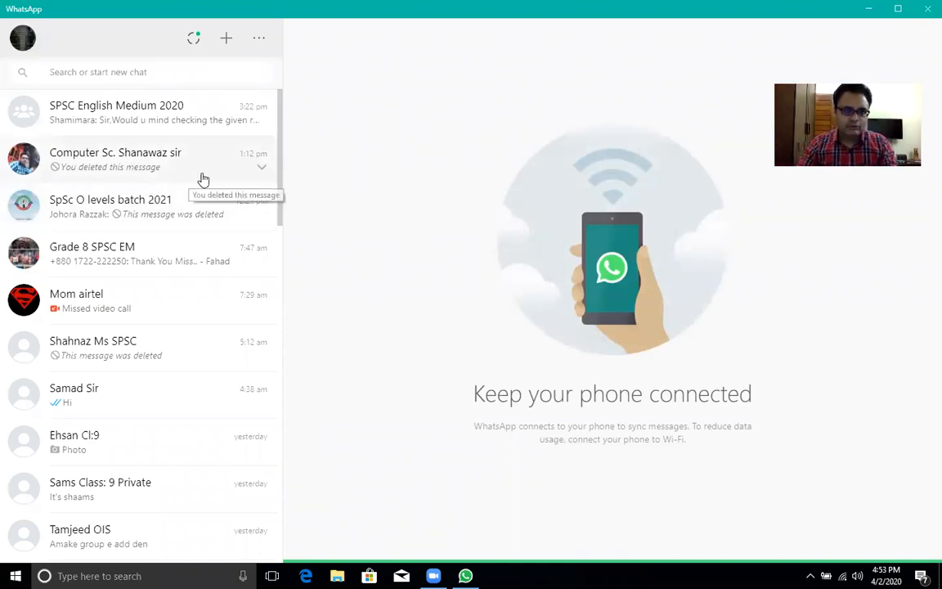
mouse_move(217, 222)
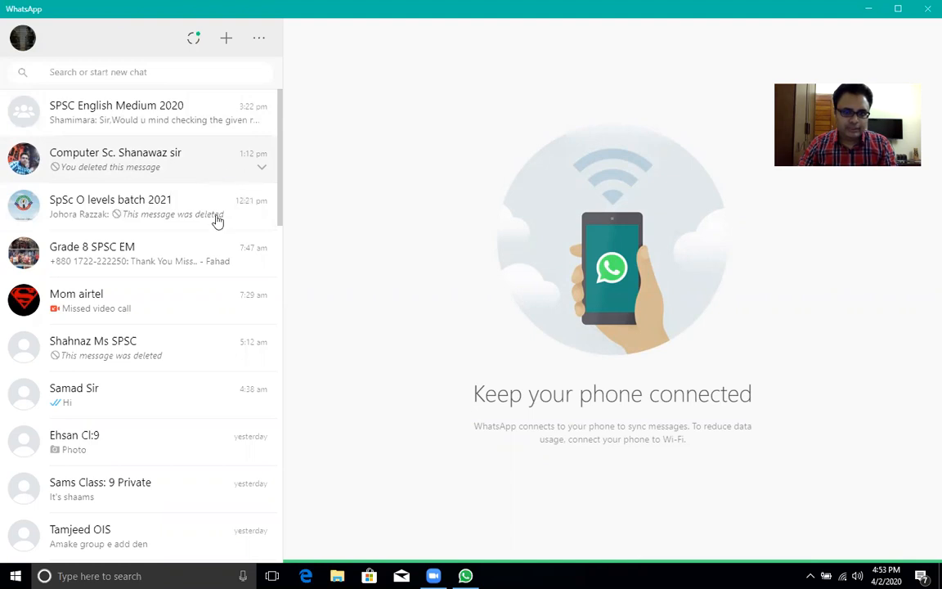
mouse_move(134, 300)
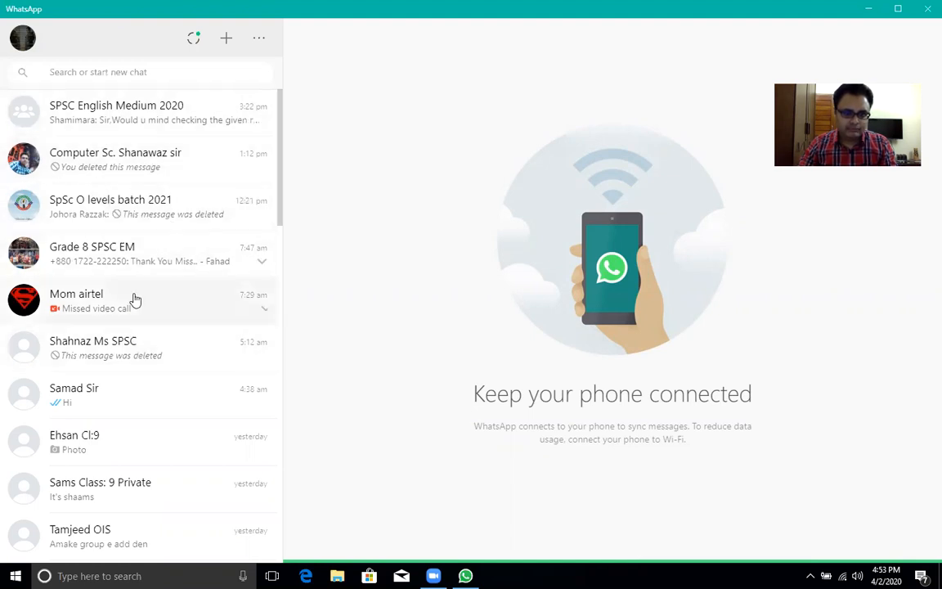
mouse_move(138, 209)
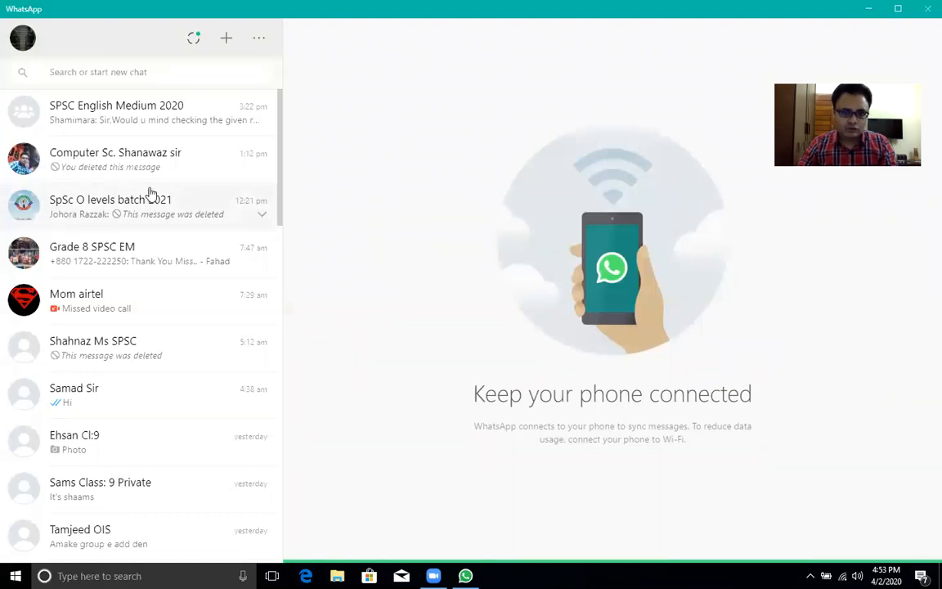
mouse_move(121, 215)
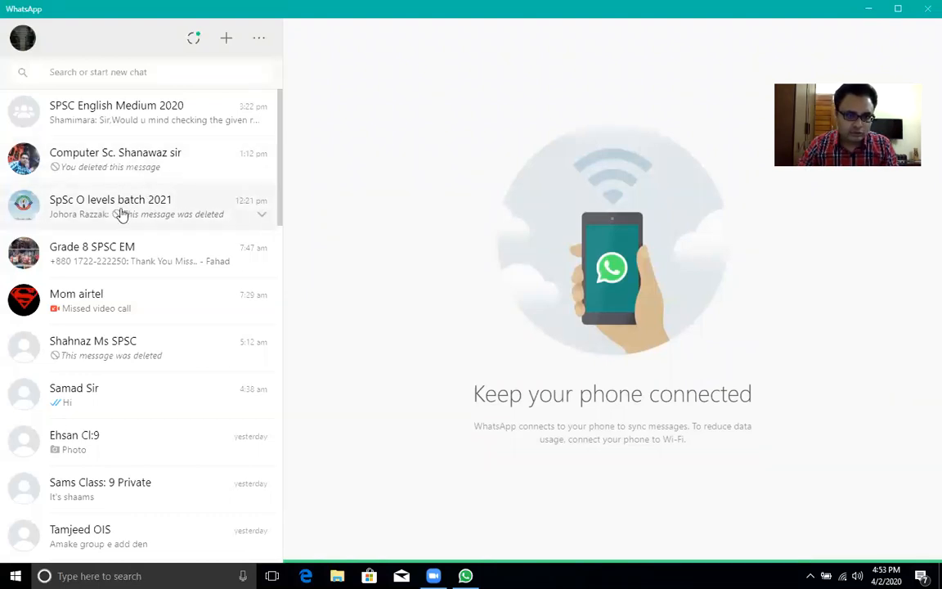
mouse_move(148, 112)
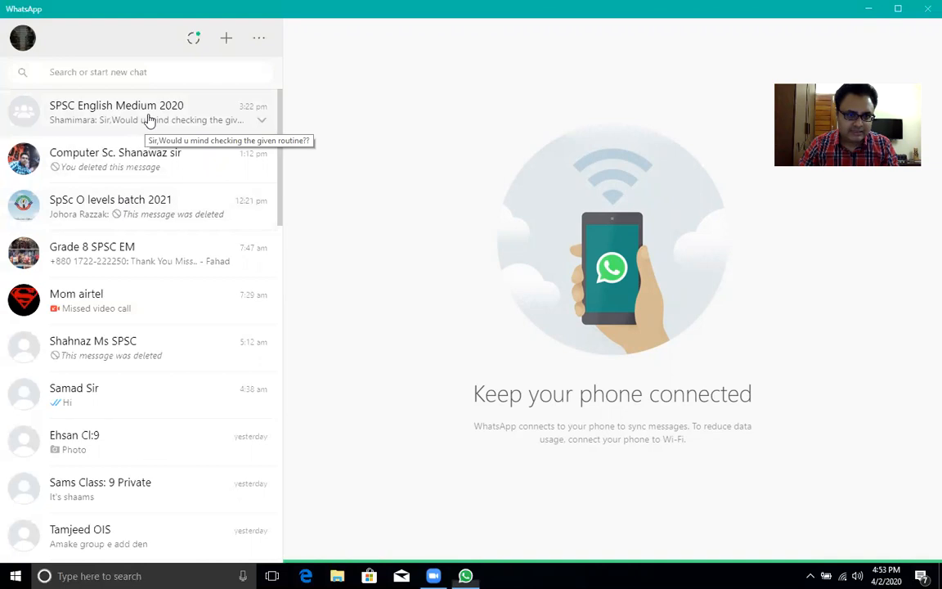
Step: Open the SPSC English Medium 2020 chat and scroll back to the routine image message
click(116, 112)
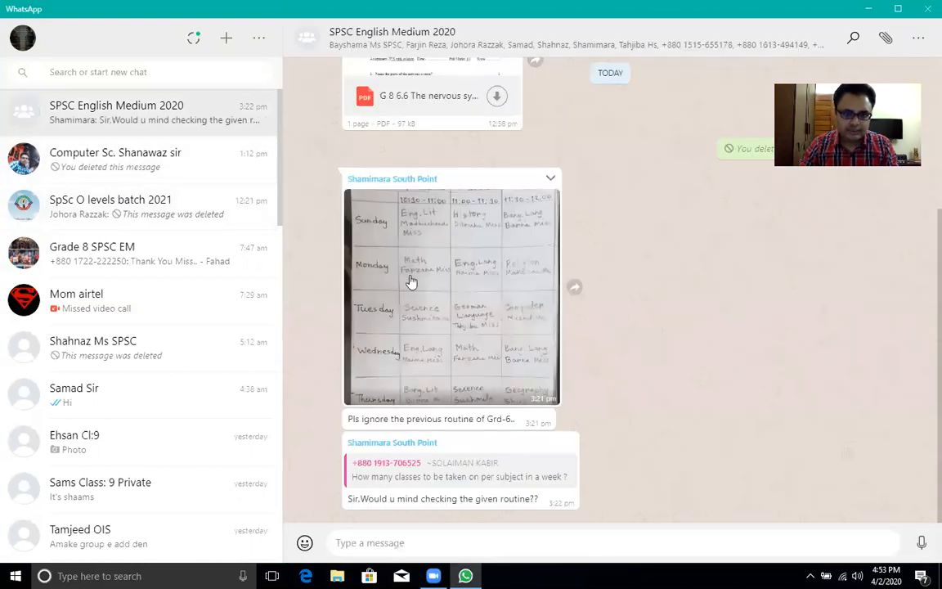
scroll(up, 3)
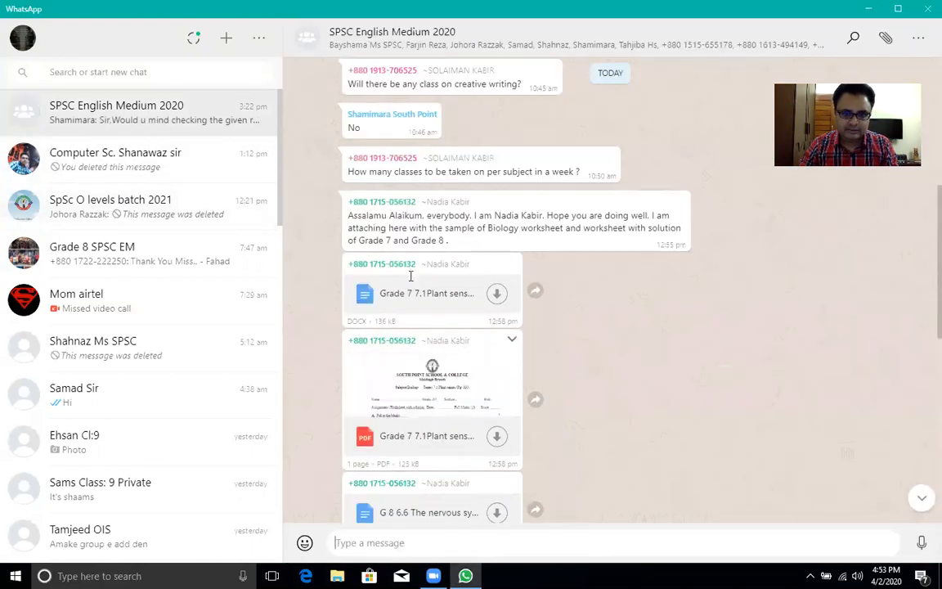
scroll(down, 3)
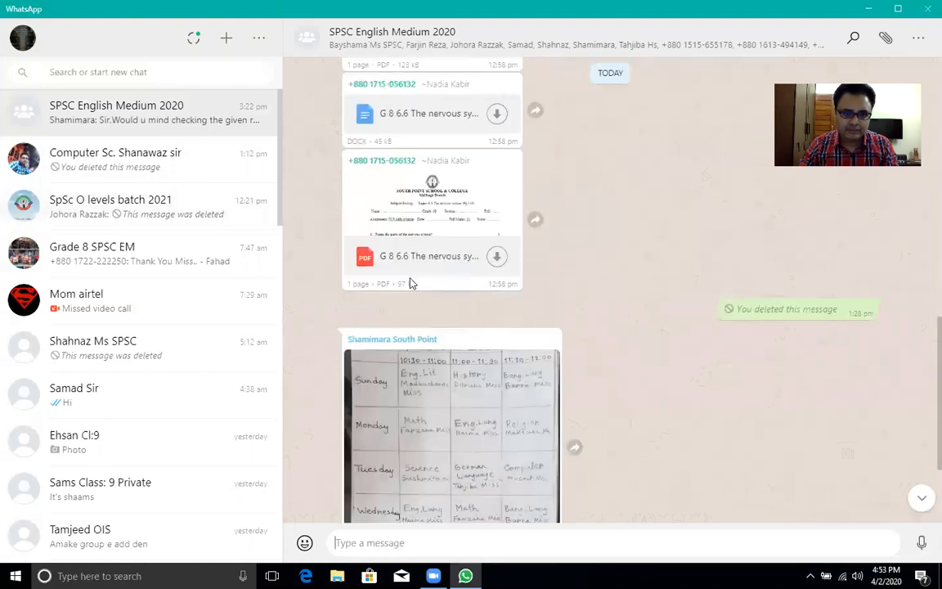
scroll(down, 3)
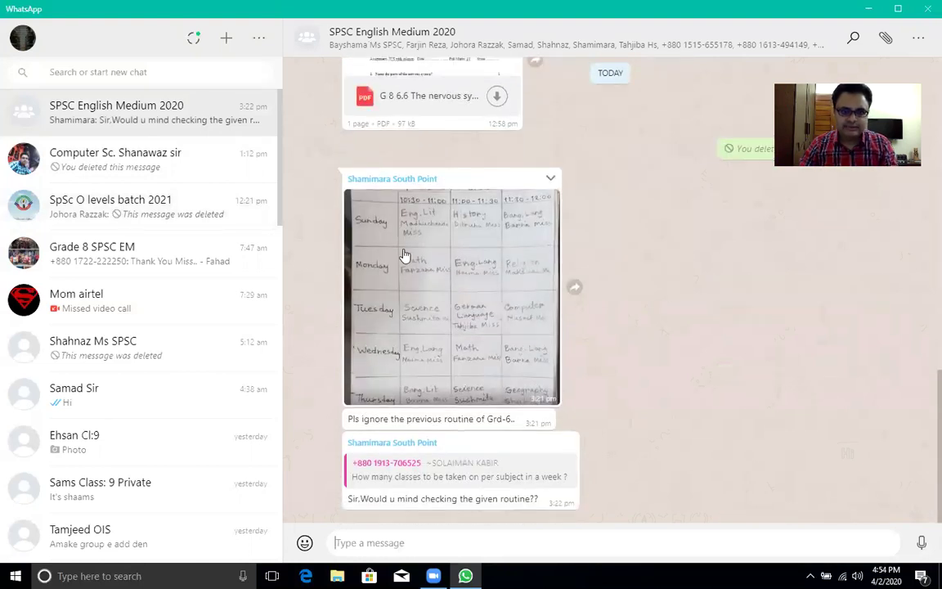
mouse_move(509, 203)
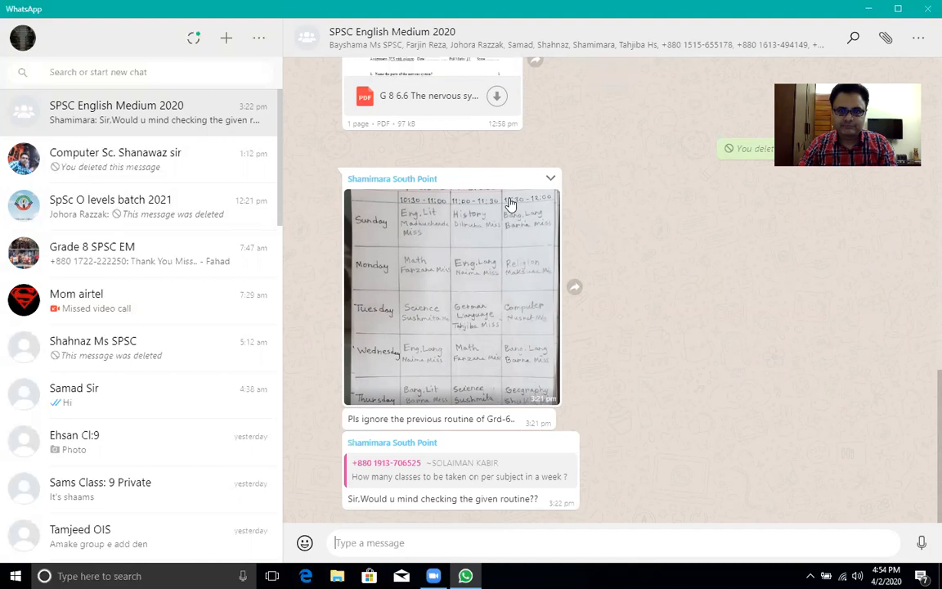
mouse_move(564, 133)
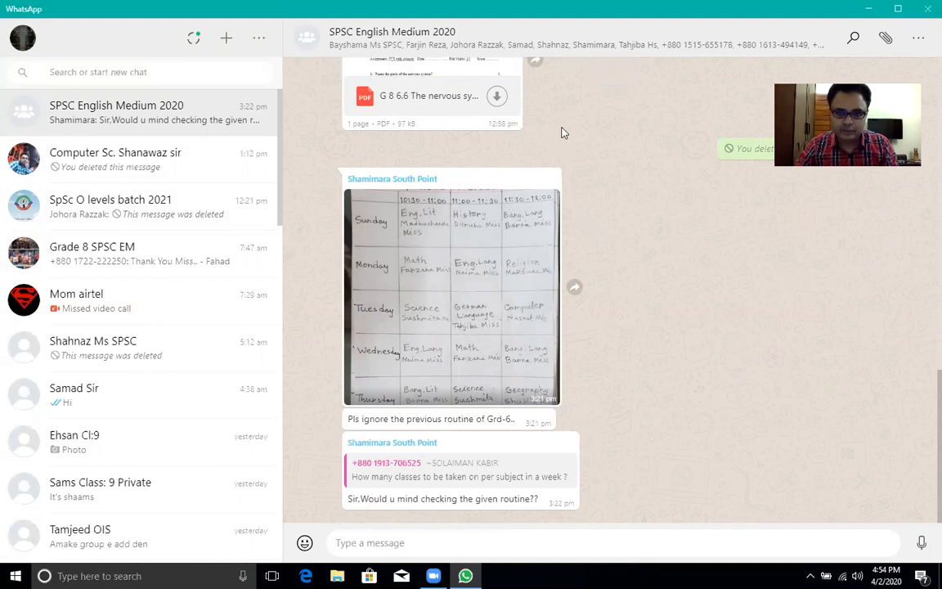
mouse_move(563, 28)
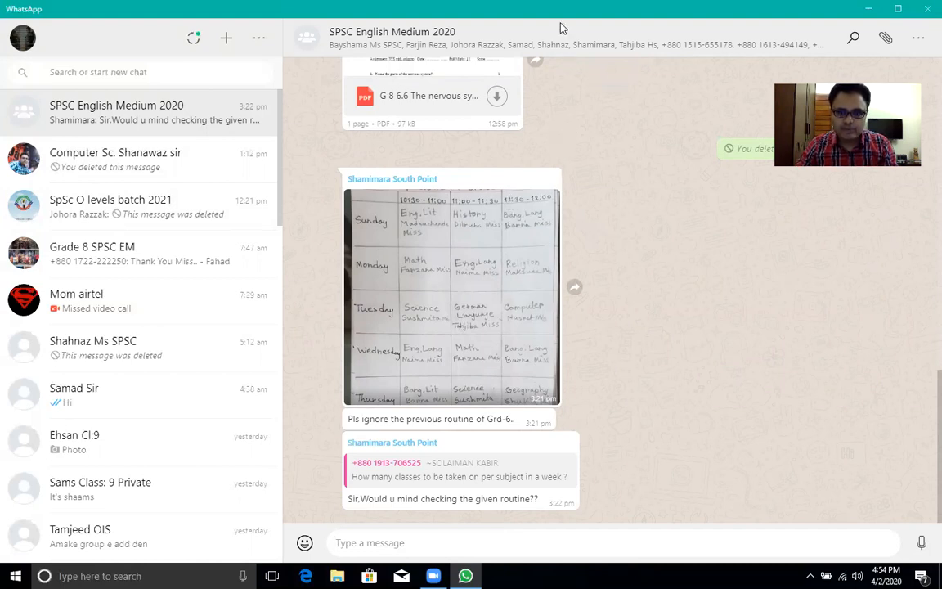